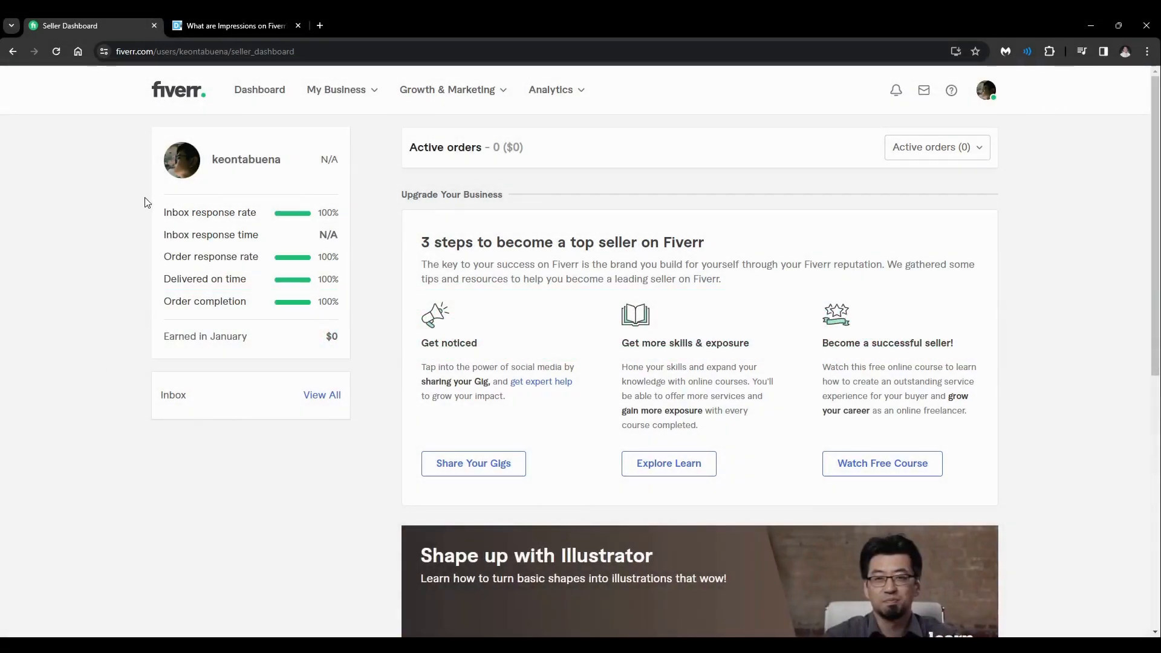
pyautogui.moveTo(1082, 332)
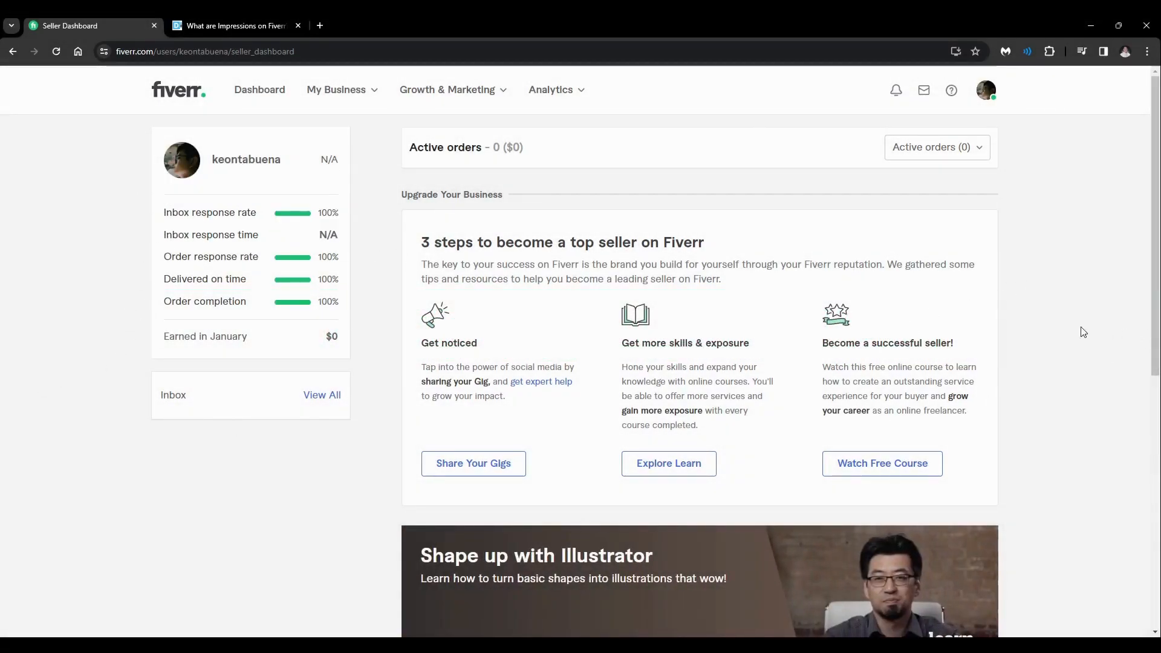
pyautogui.moveTo(1028, 138)
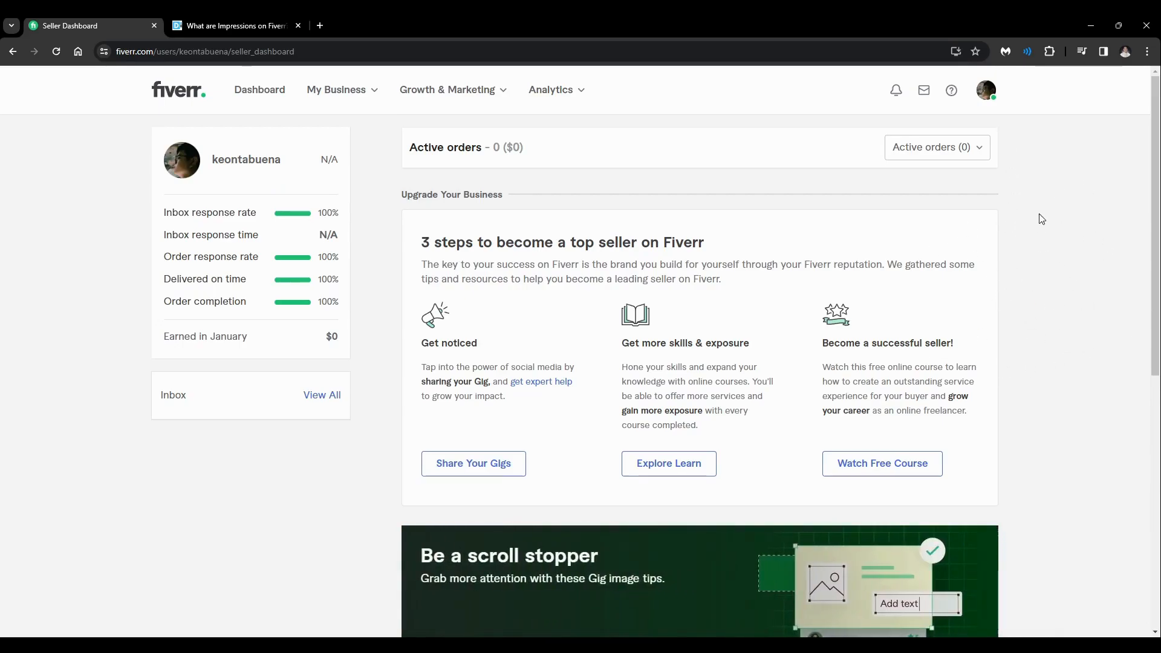
# Open the account menu from the profile avatar on the seller dashboard.
pyautogui.click(985, 89)
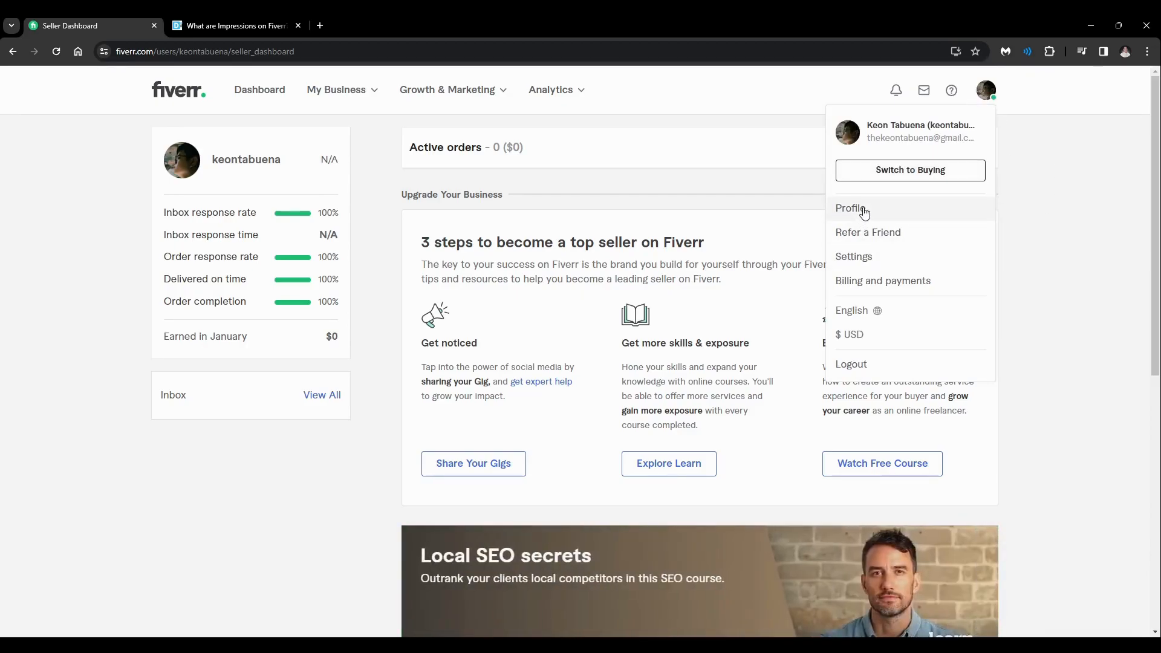
# Go to the seller Profile page and scroll through its draft gigs and profile sections.
pyautogui.click(851, 208)
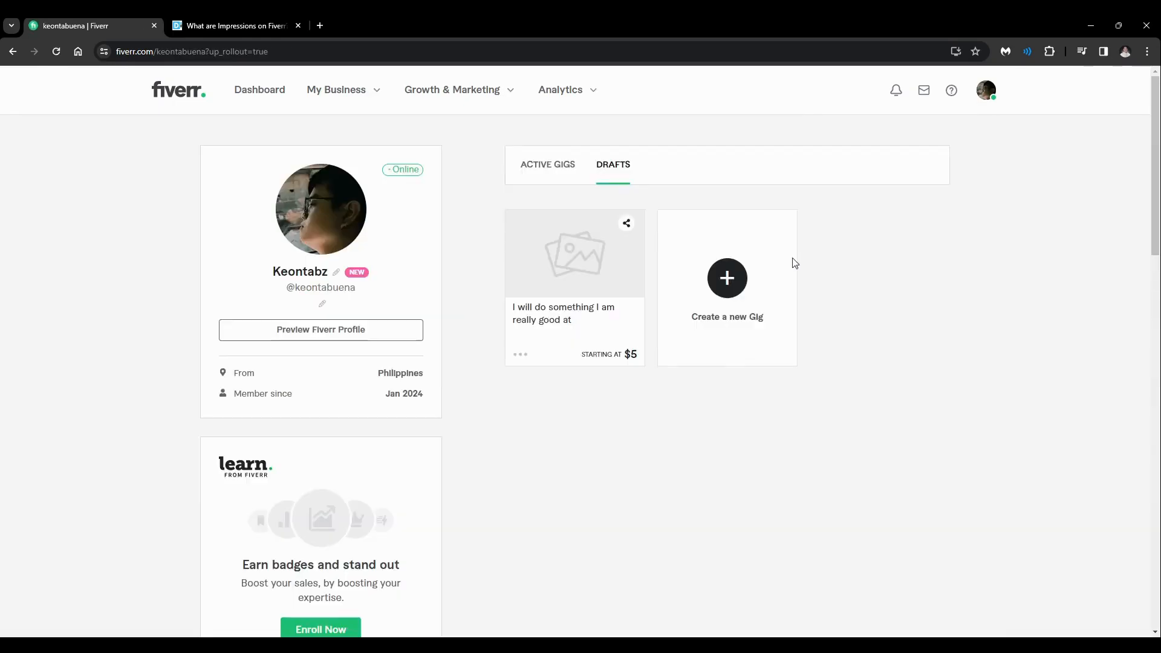
pyautogui.moveTo(569, 532)
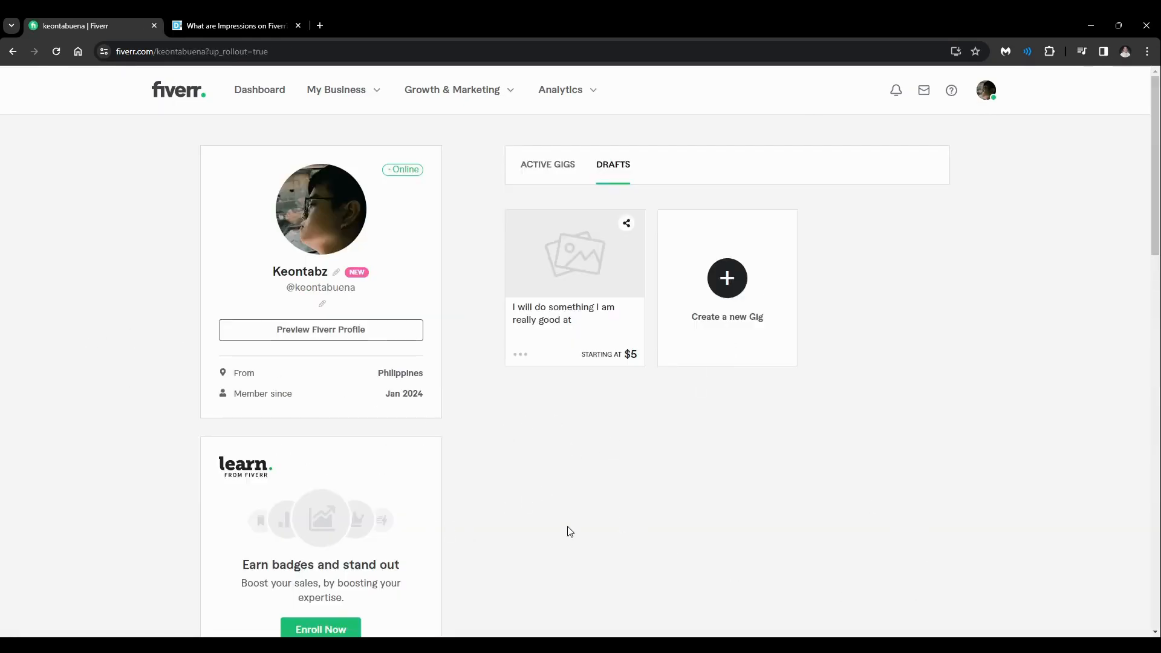
pyautogui.scroll(-3)
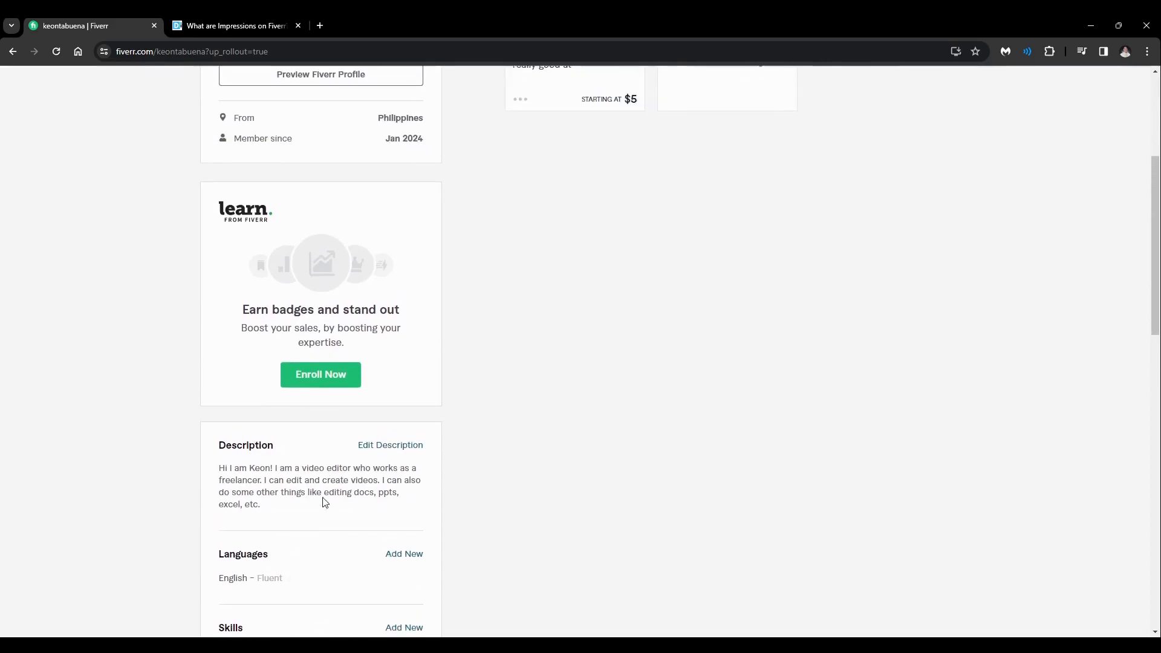
pyautogui.scroll(-3)
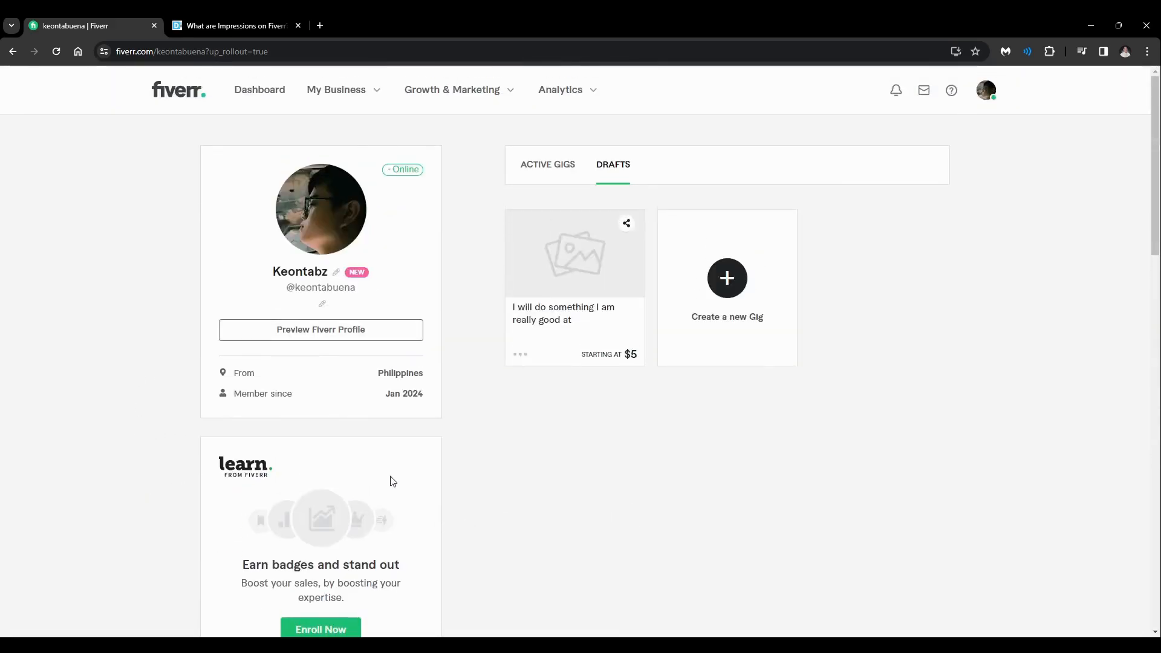
pyautogui.moveTo(303, 274)
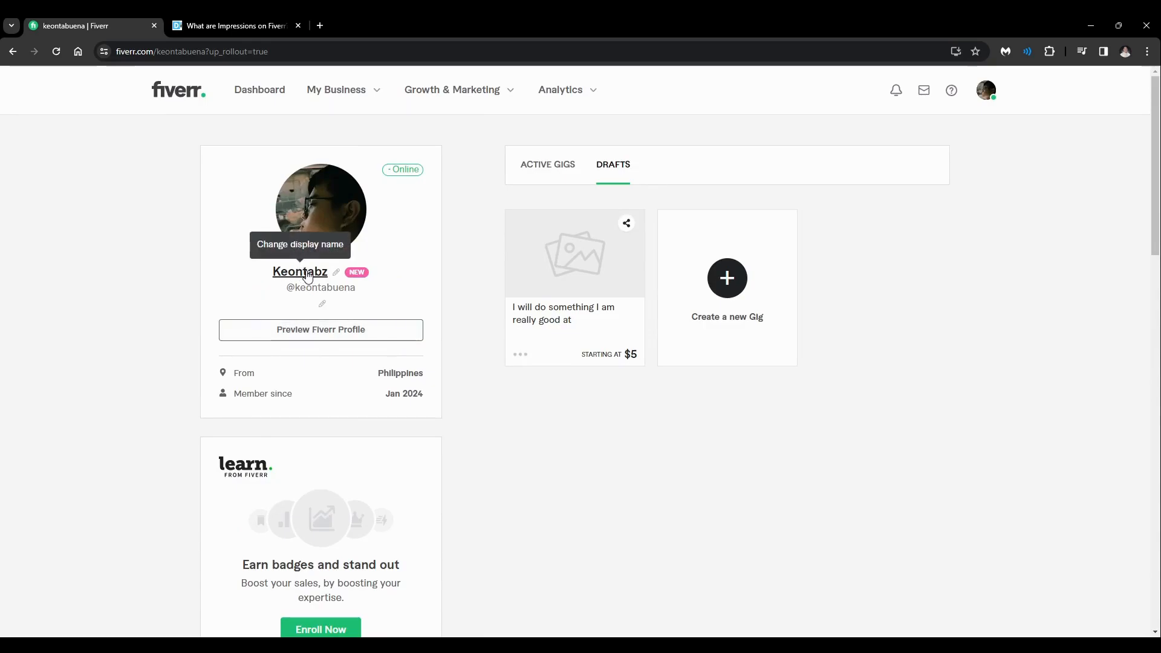
pyautogui.moveTo(666, 194)
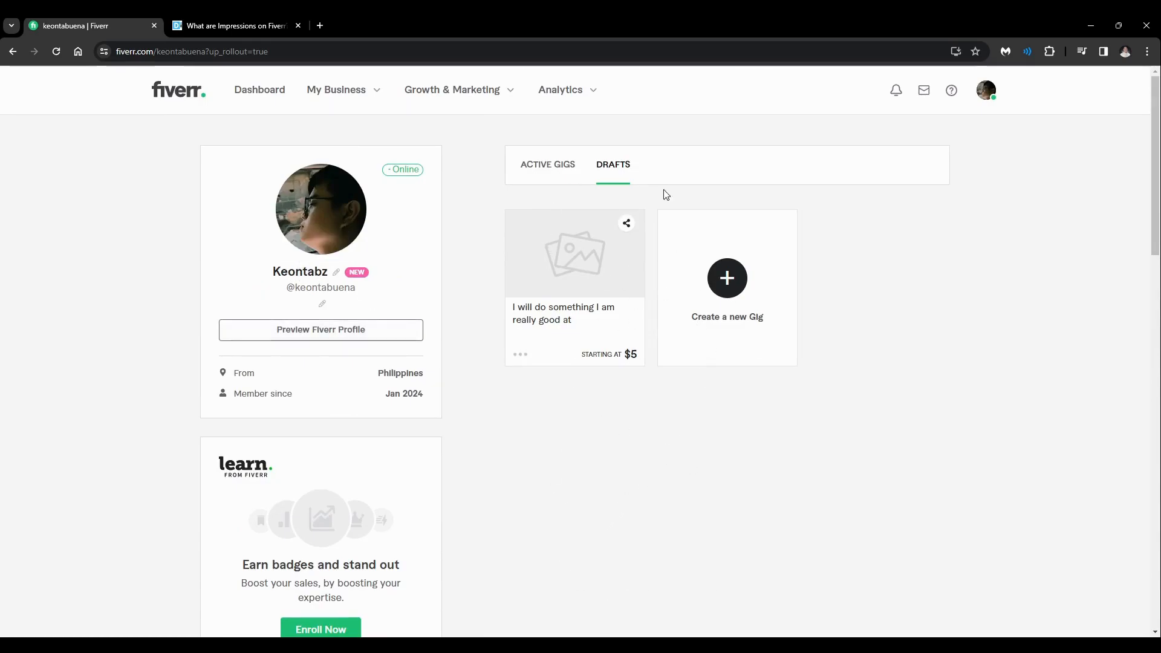
# Switch the profile page to the ACTIVE GIGS tab.
pyautogui.click(547, 163)
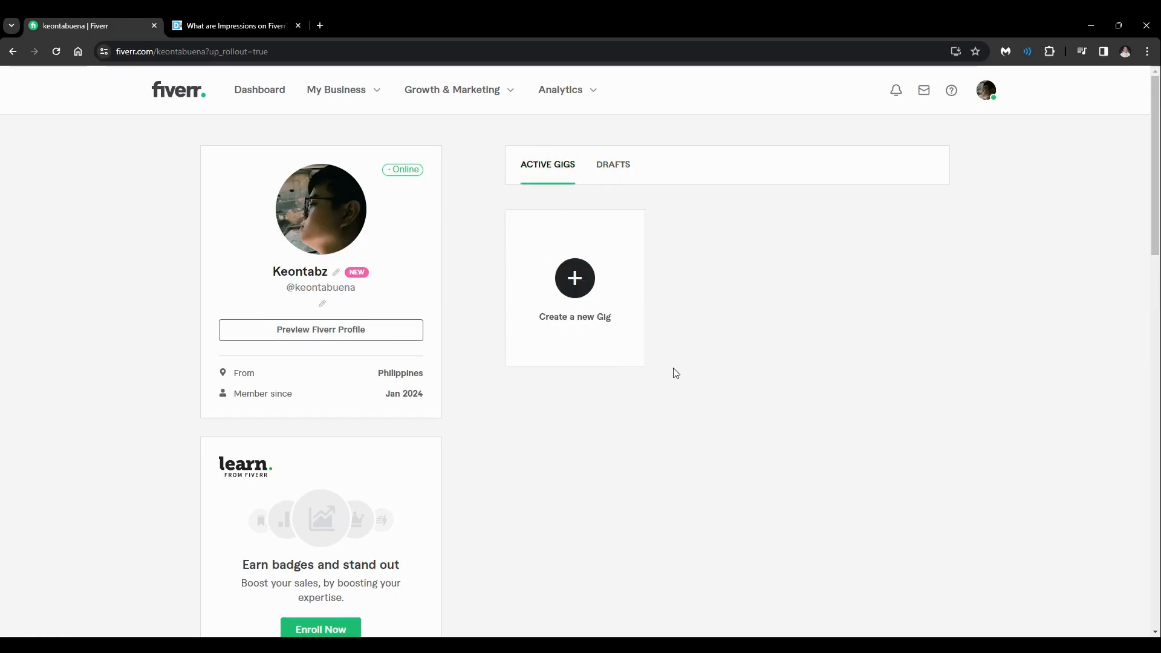
pyautogui.moveTo(612, 164)
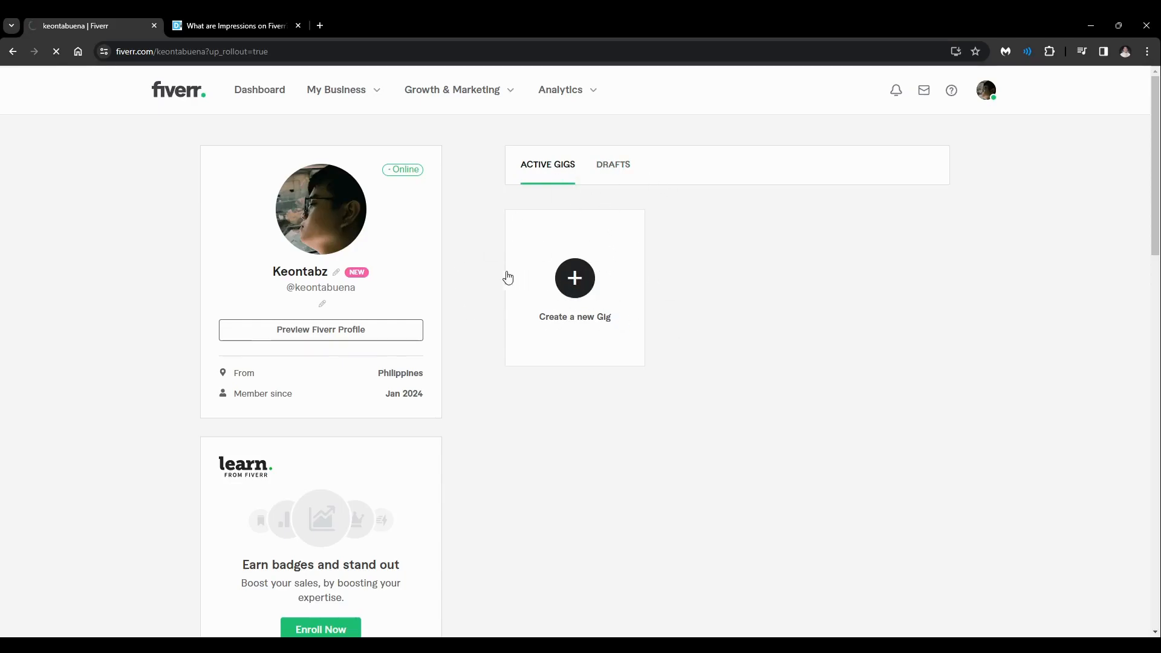
# Start a new gig, focus the Gig title box, and open the category dropdown.
pyautogui.click(574, 278)
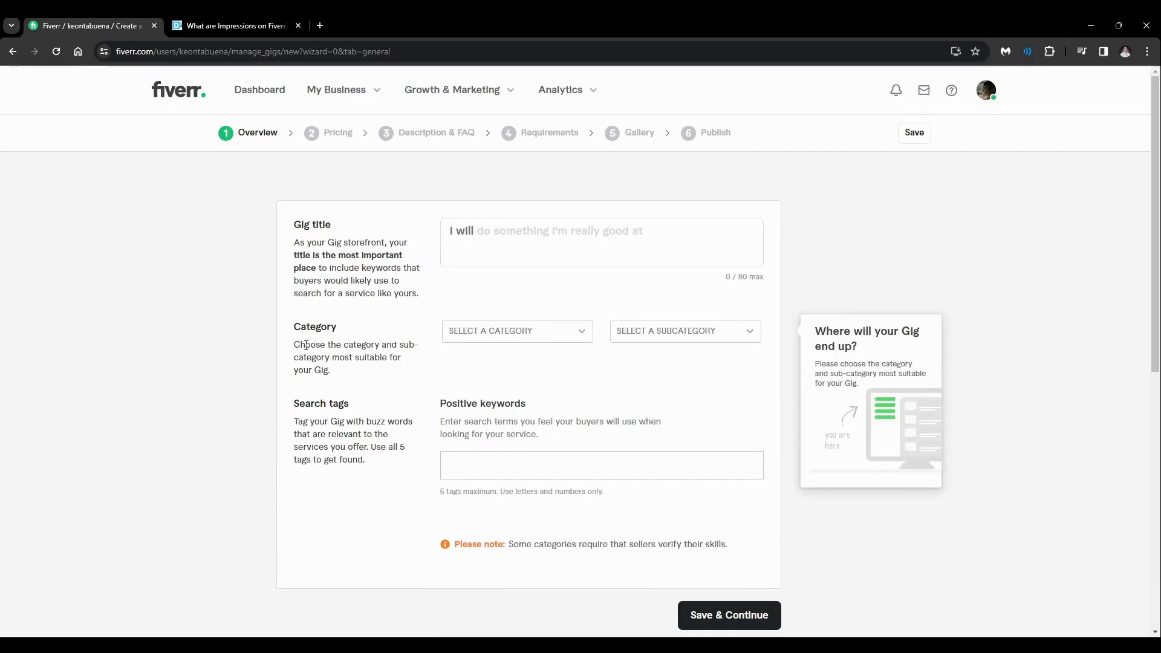
pyautogui.scroll(-3)
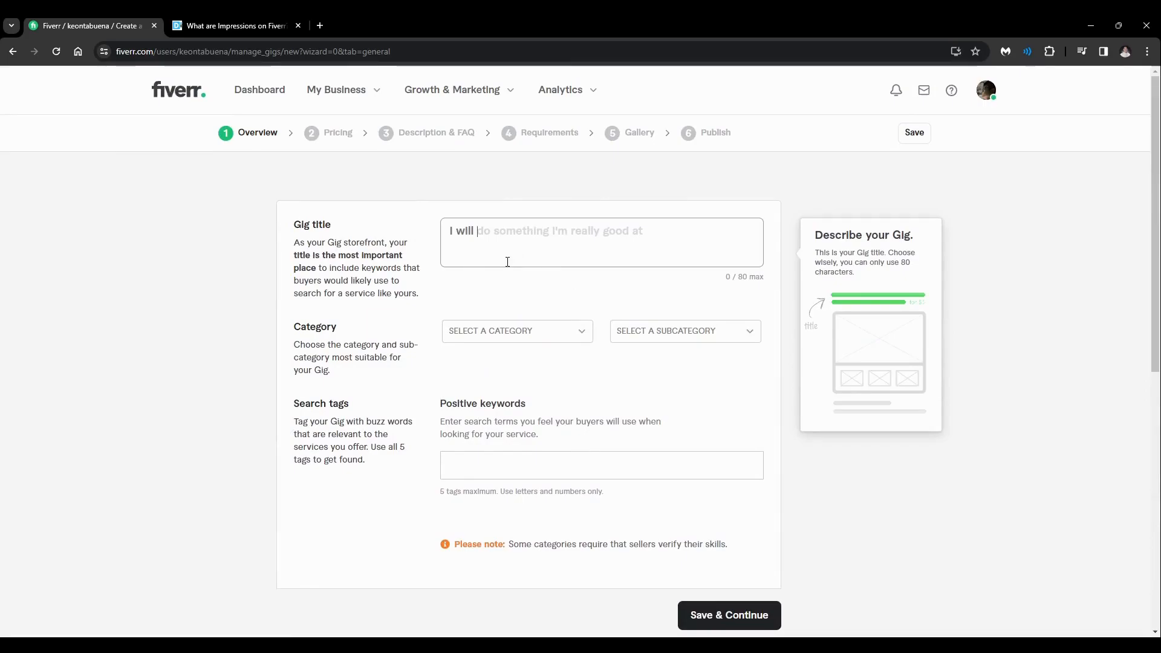
pyautogui.click(600, 241)
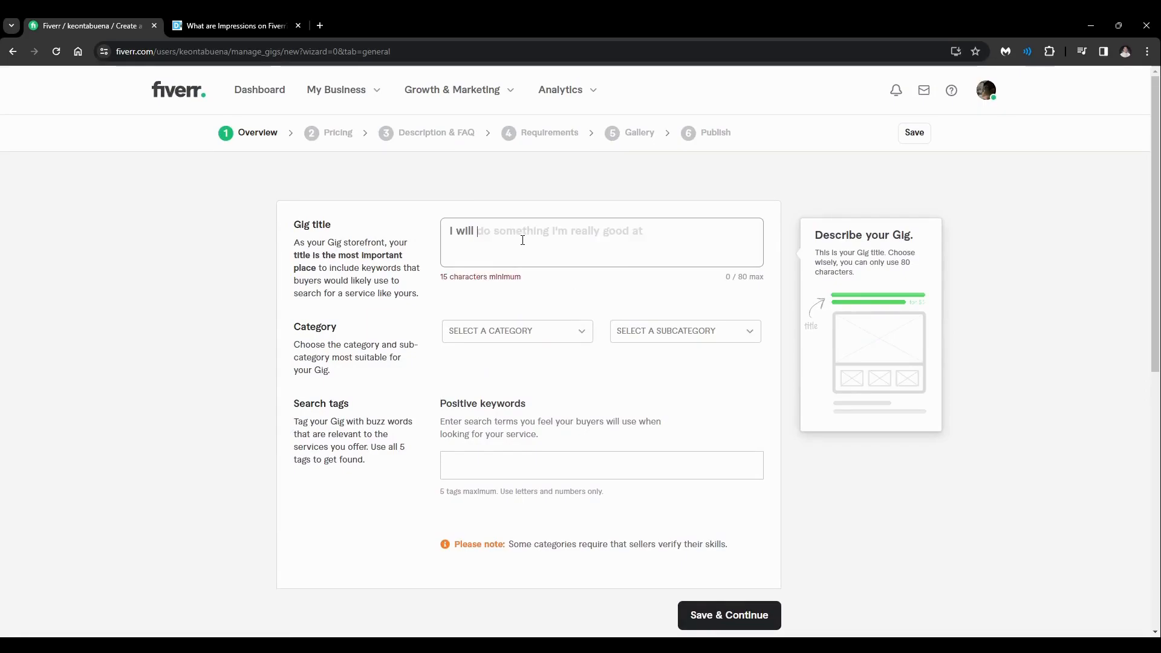
pyautogui.click(515, 331)
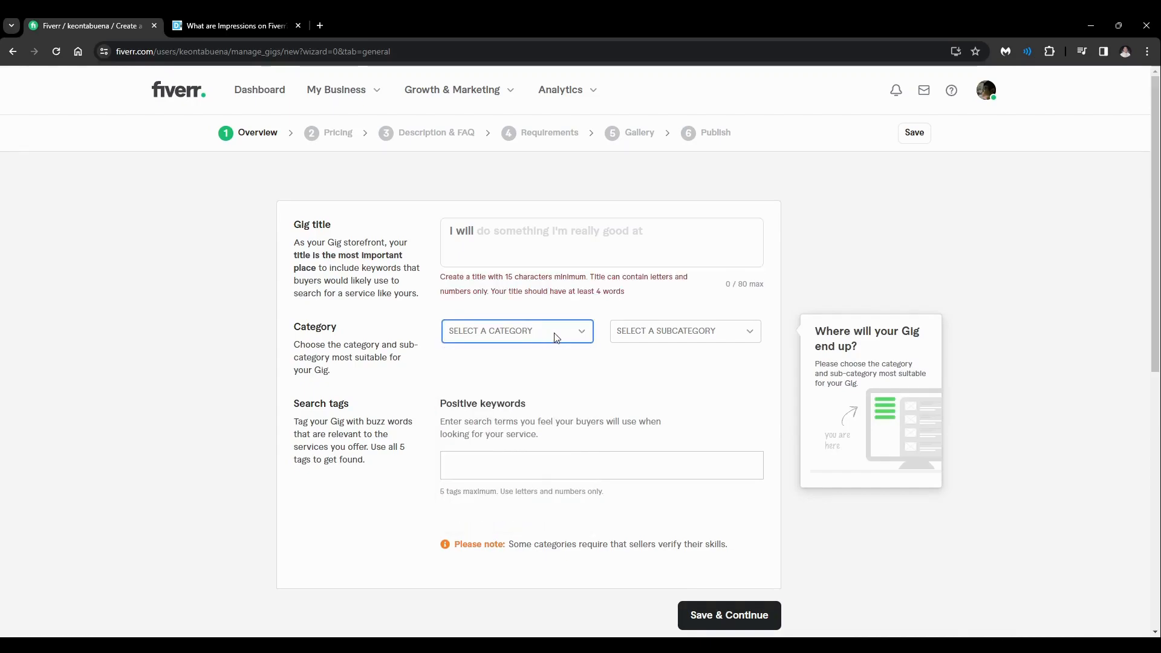
pyautogui.click(682, 331)
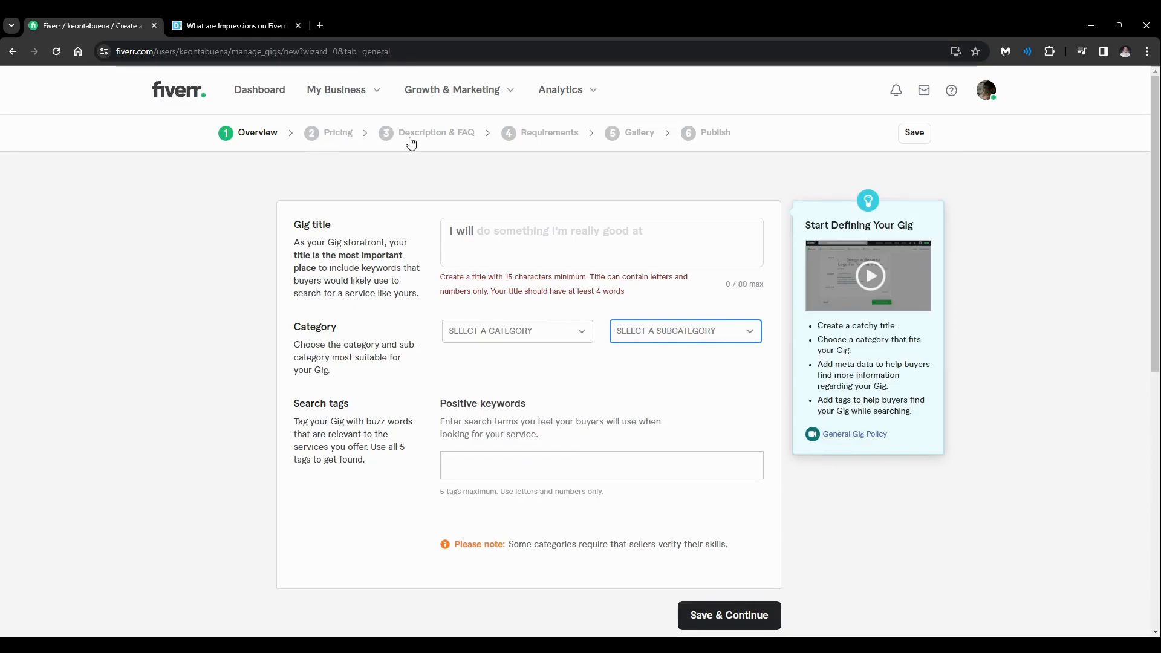
pyautogui.moveTo(603, 161)
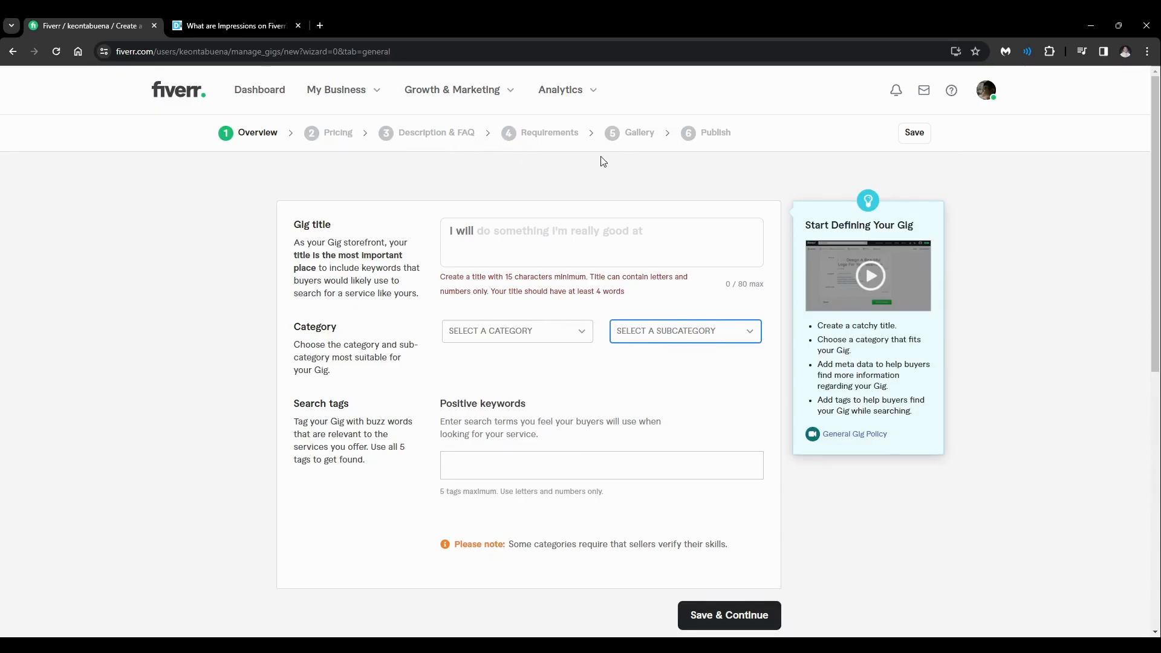
pyautogui.scroll(-3)
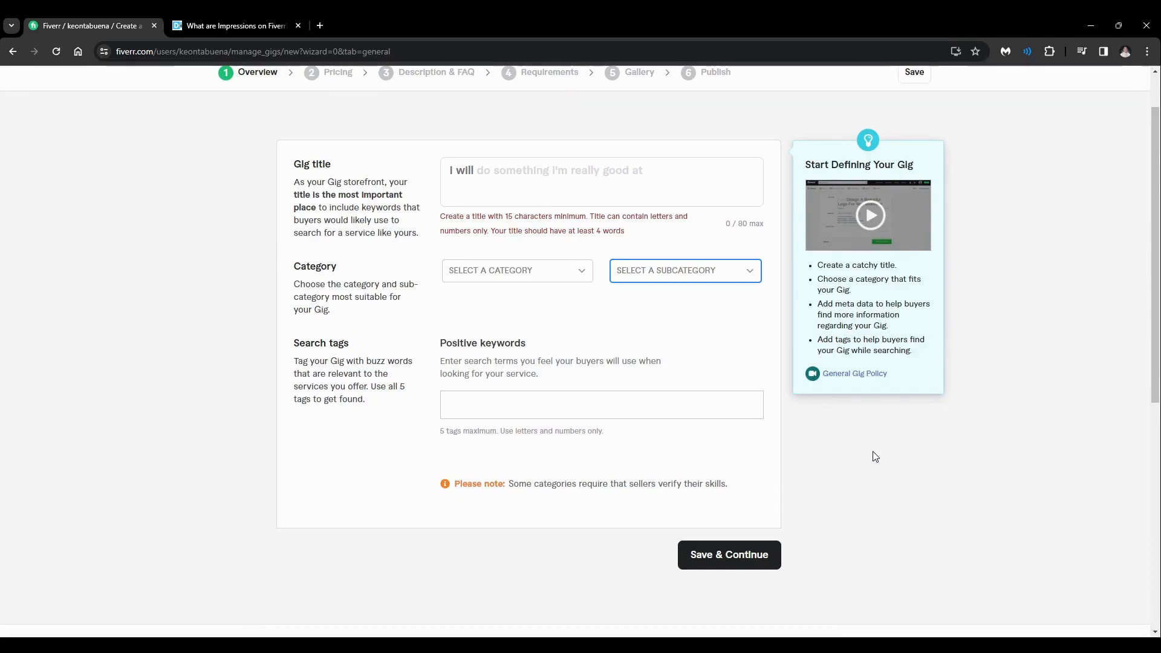
pyautogui.moveTo(697, 624)
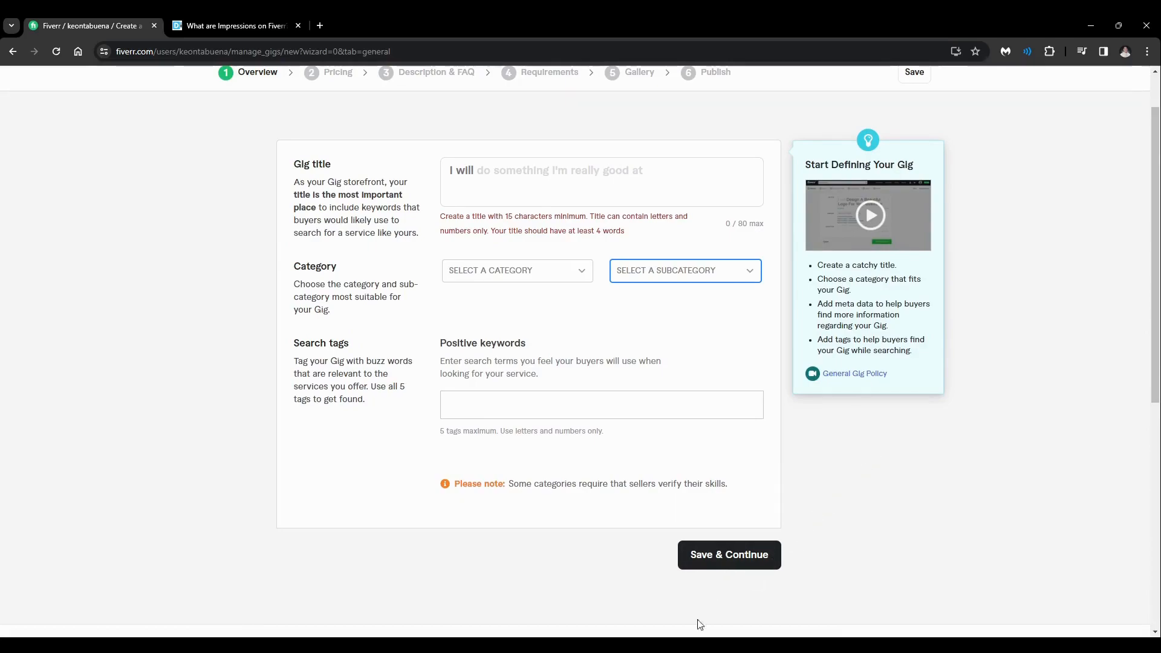